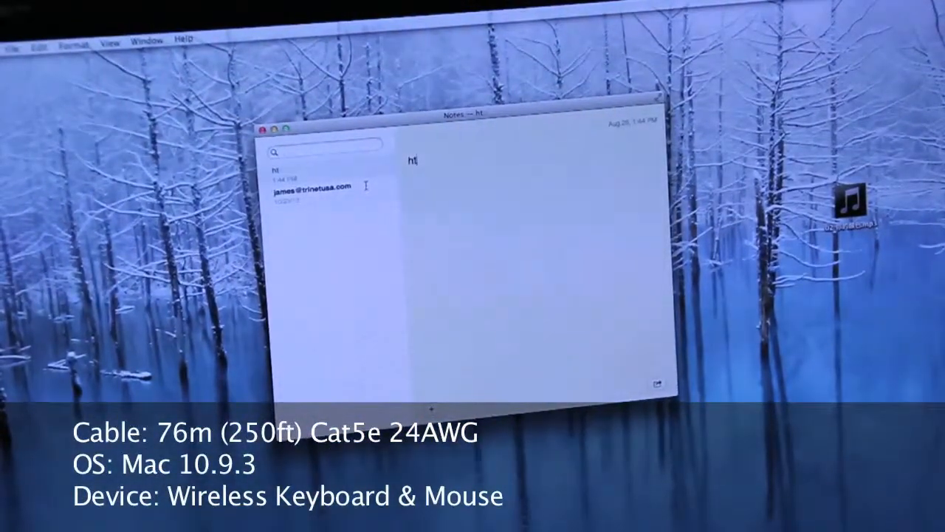
# - Right-click the Notes window and type 'tr' into the note body, replacing 'ht'
pyautogui.rightClick(426, 76)
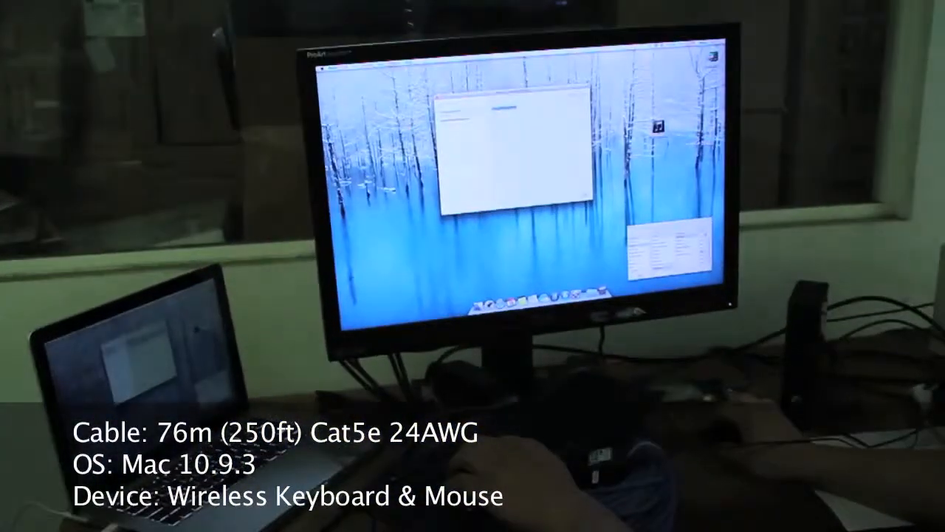
pyautogui.write('tr')
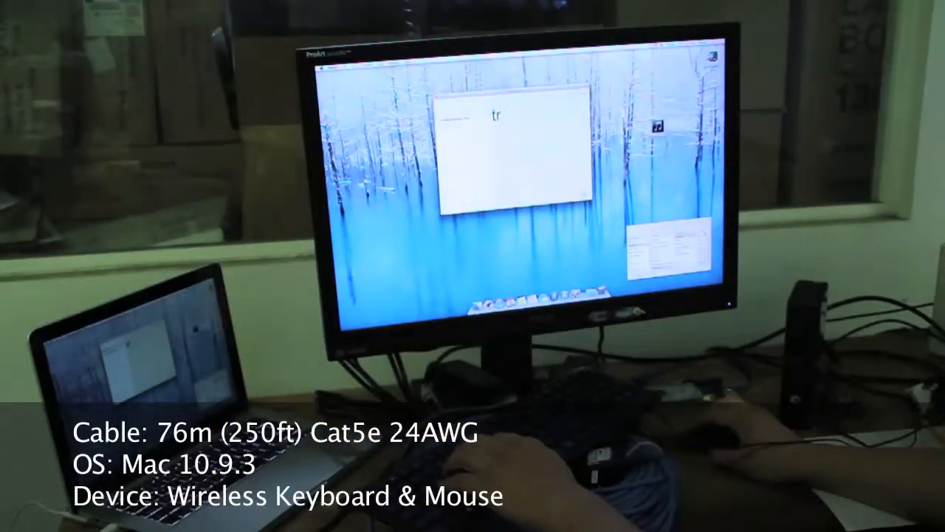